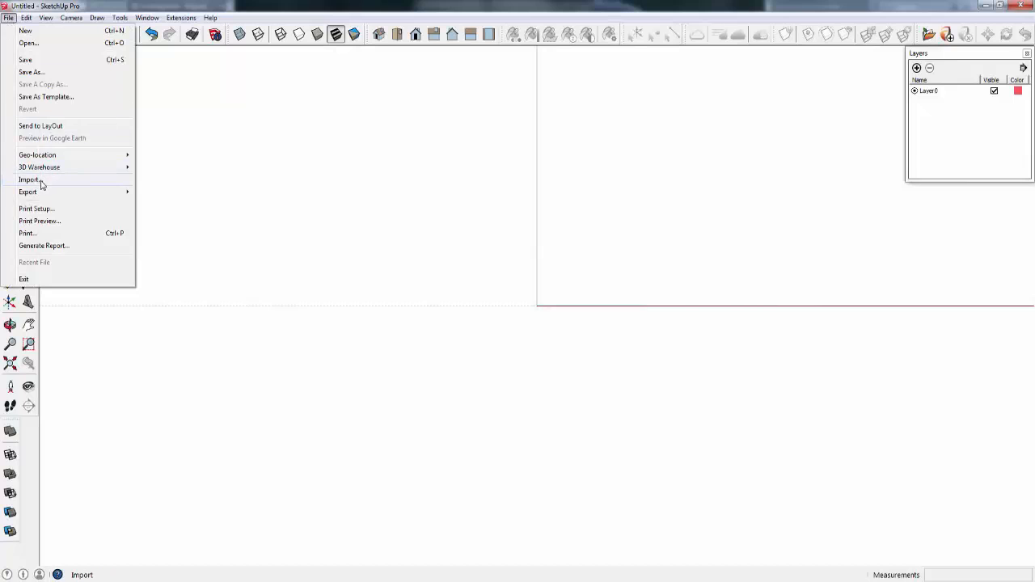
Begin importing the AutoCAD DWG file with millimetre units and preserved drawing origin
{"action": "left_click", "coordinate": [29, 179]}
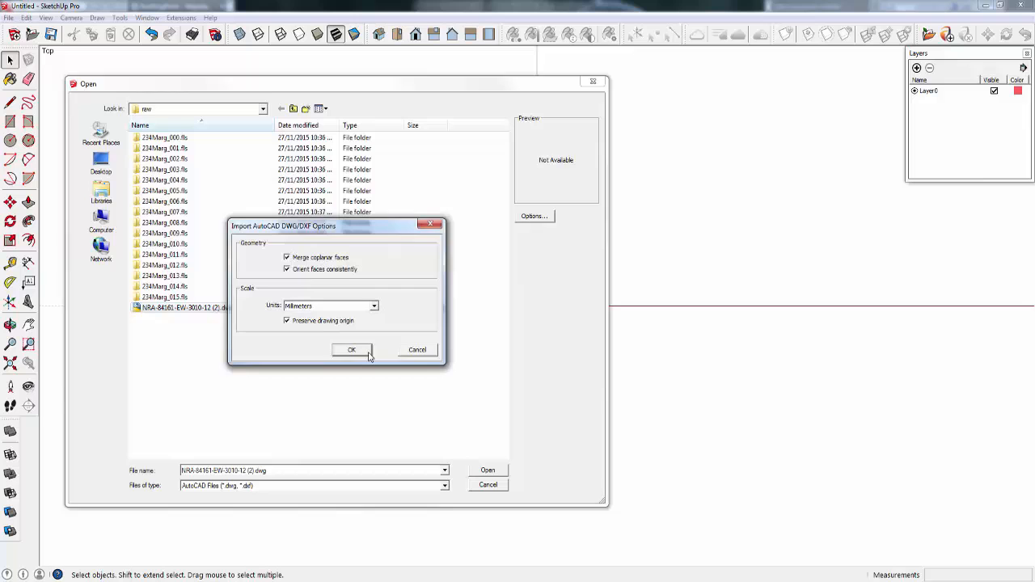
Confirm the DWG import so the CAD plan and its layers load into the model
{"action": "left_click", "coordinate": [351, 349]}
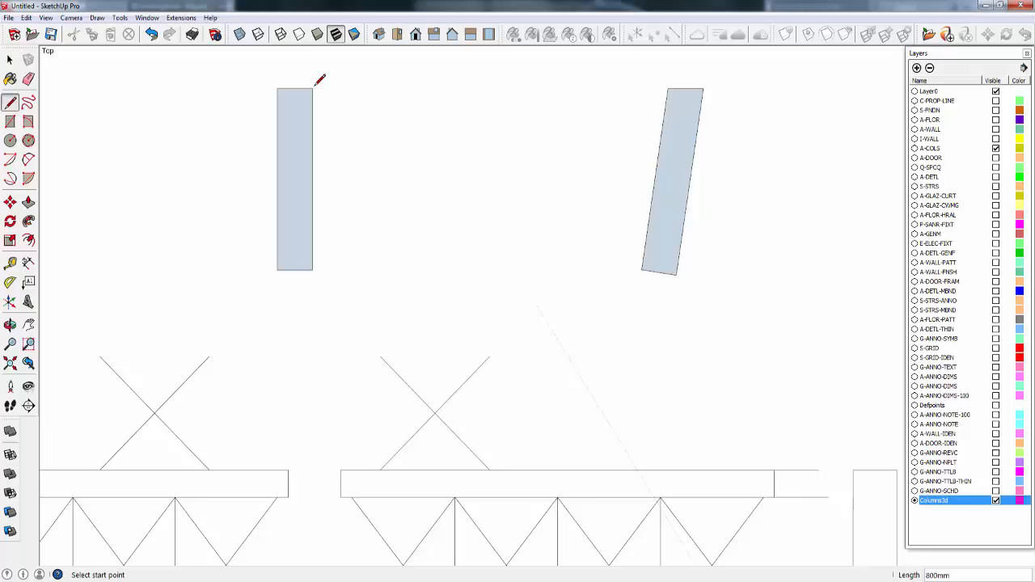
Load the construction-site scan project so the point cloud overlays the two extruded columns
{"action": "left_click", "coordinate": [340, 472]}
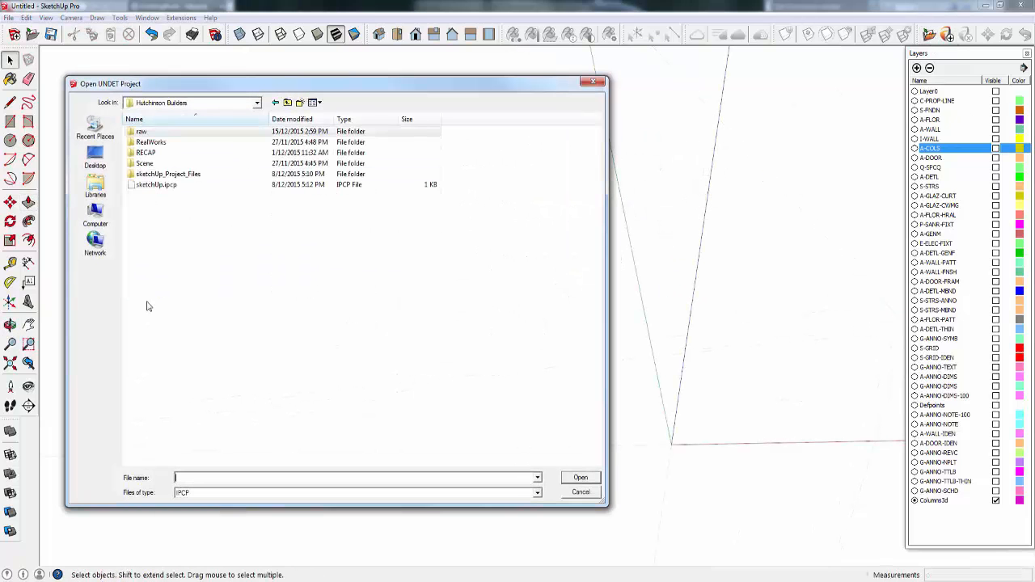
{"action": "left_click", "coordinate": [580, 477]}
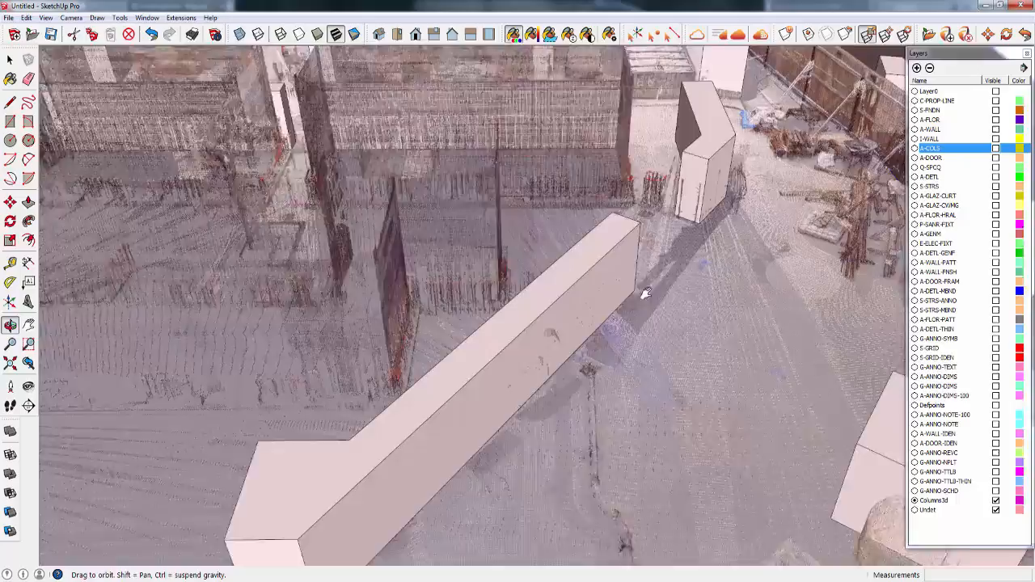
{"action": "left_click_drag", "start_coordinate": [643, 295], "coordinate": [391, 479]}
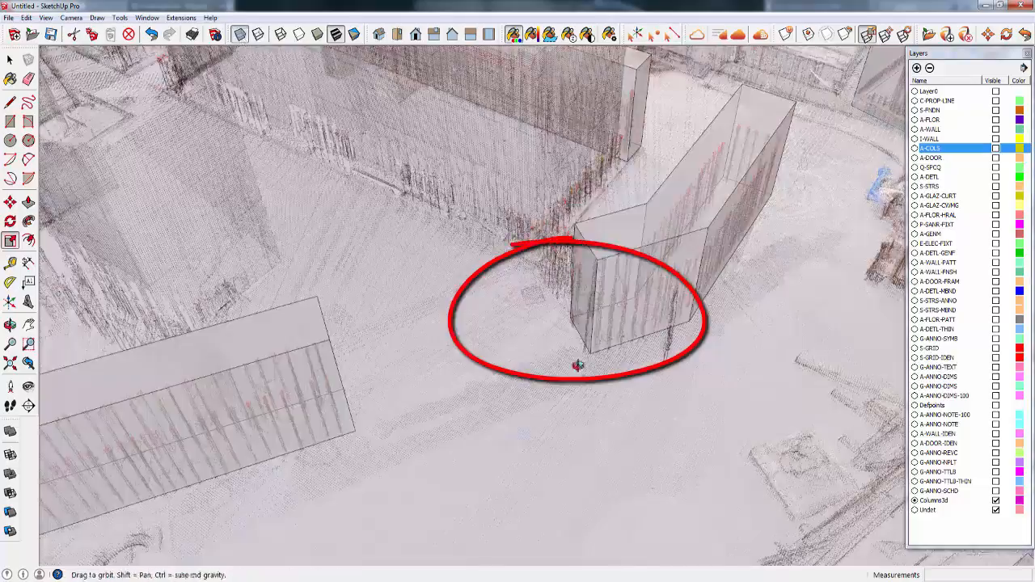
{"action": "left_click_drag", "start_coordinate": [579, 364], "coordinate": [412, 186]}
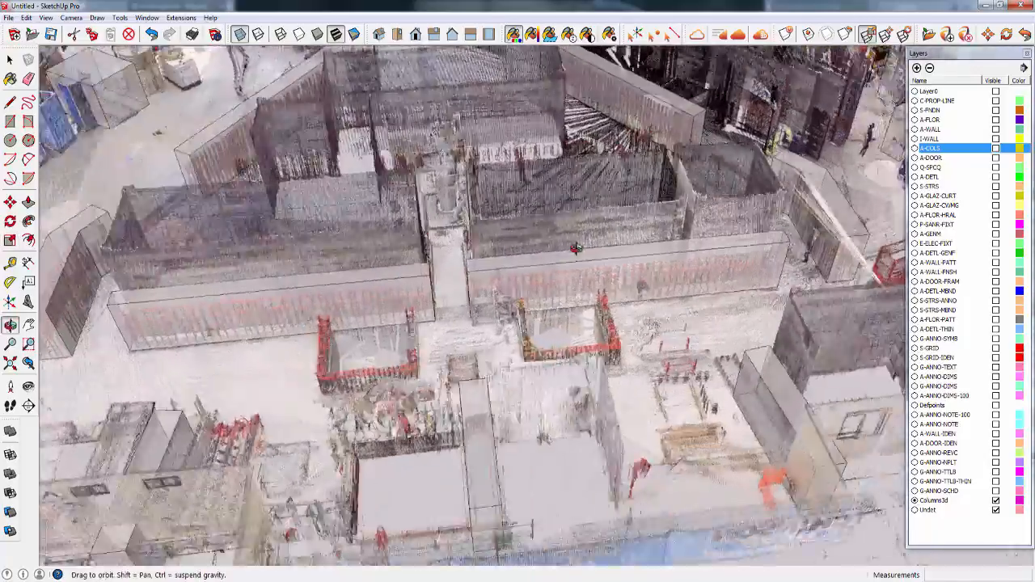
{"action": "left_click_drag", "start_coordinate": [576, 249], "coordinate": [461, 466]}
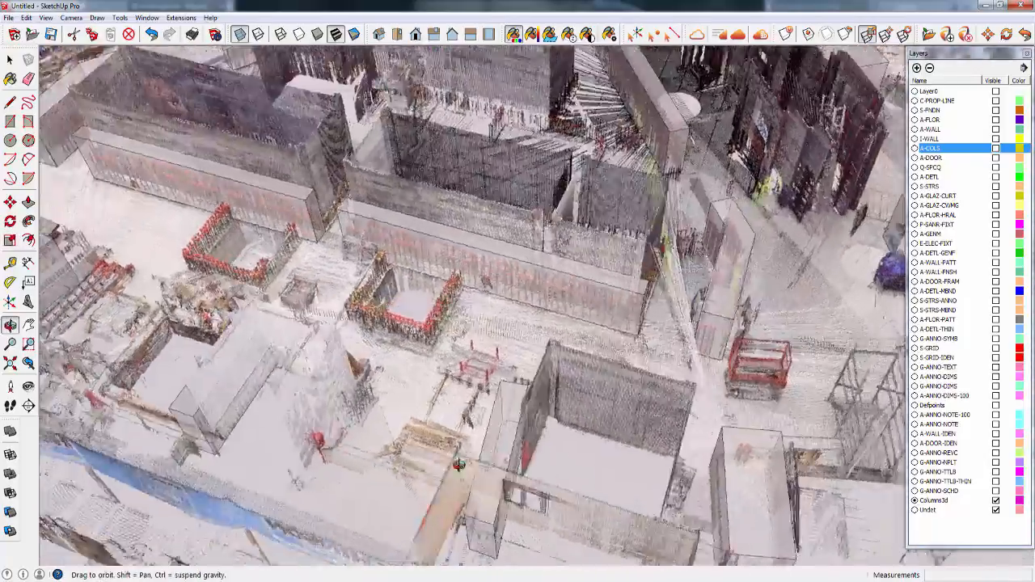
{"action": "left_click_drag", "start_coordinate": [460, 466], "coordinate": [282, 383]}
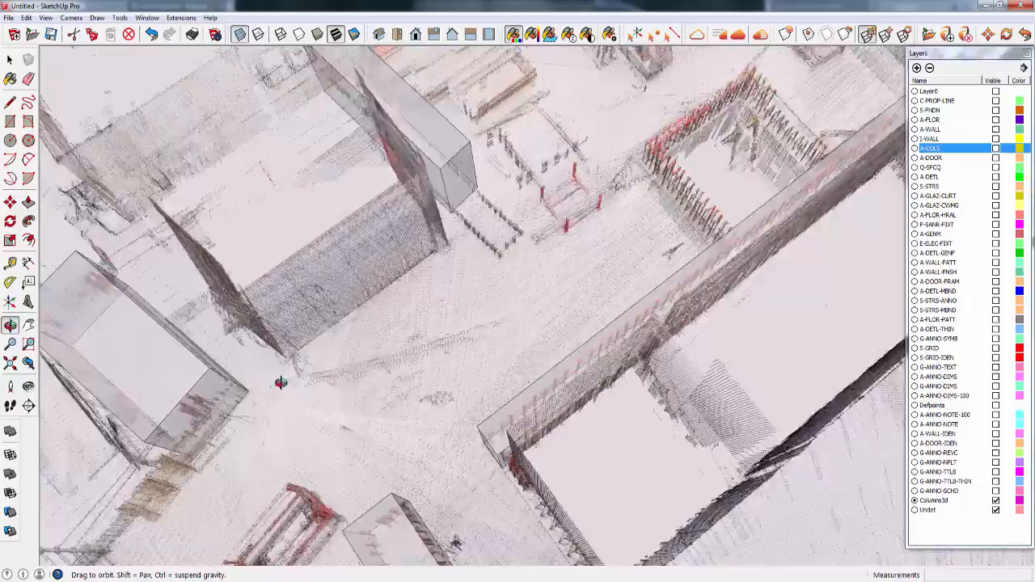